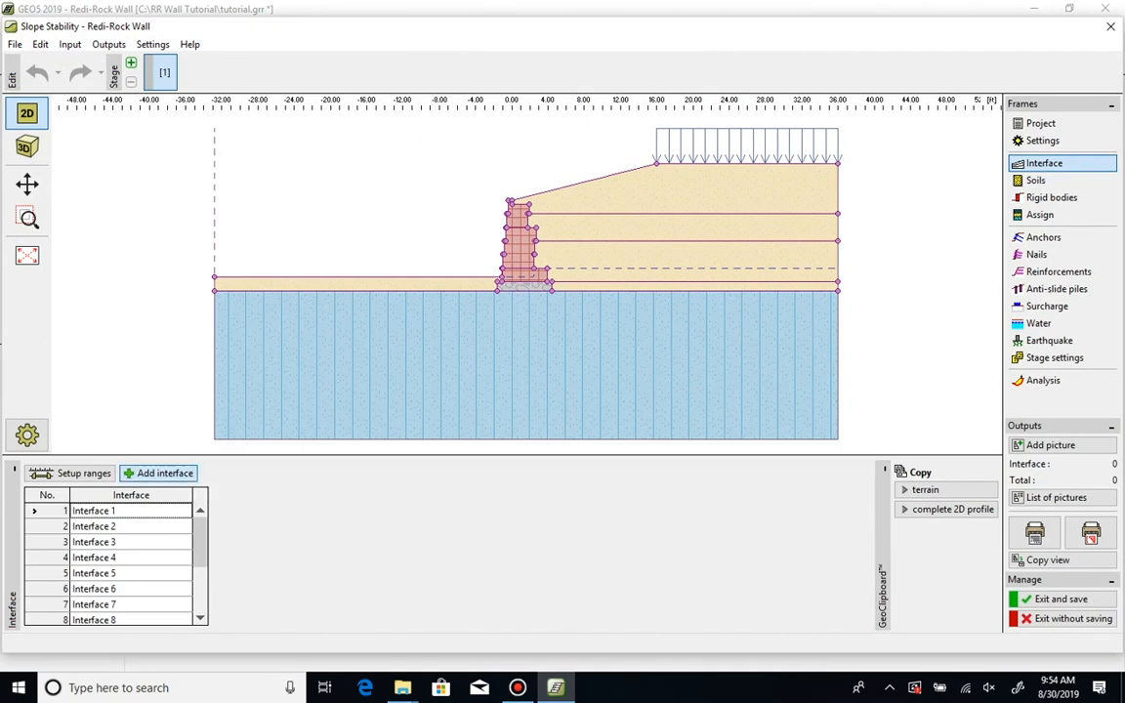
Add interfaces from 3.91/-7.50 to 7.62/-4.50, then to 10.64/-1.50, then to 16/4
left_click(157, 473)
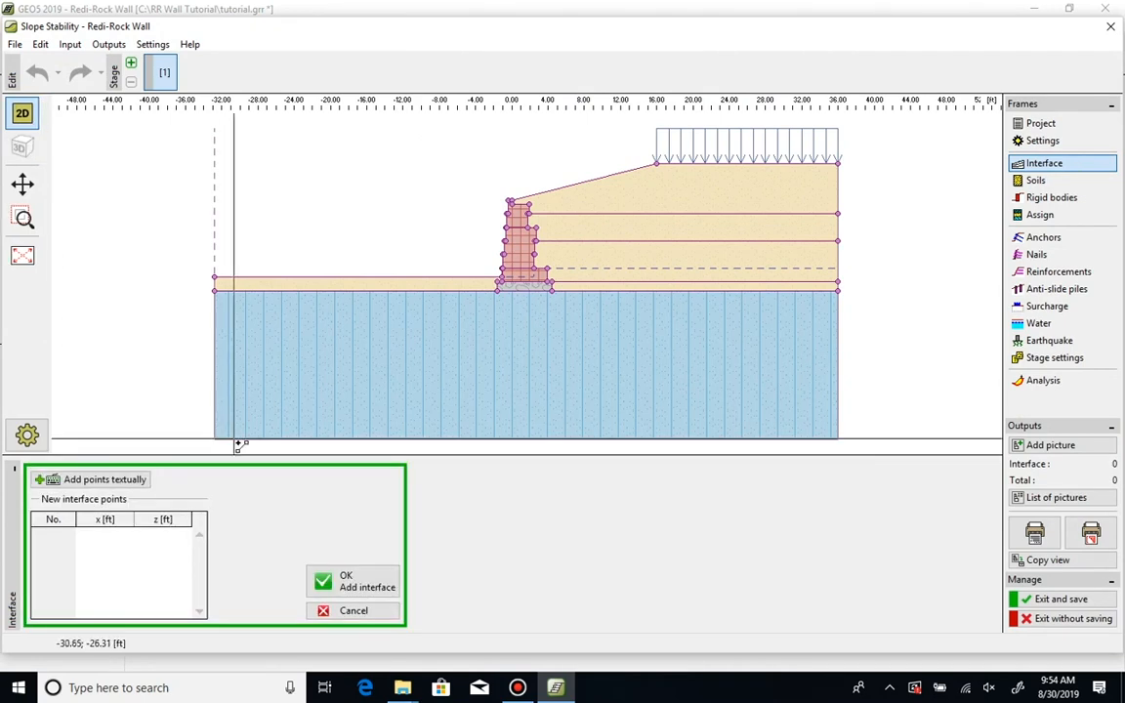
mouse_move(551, 362)
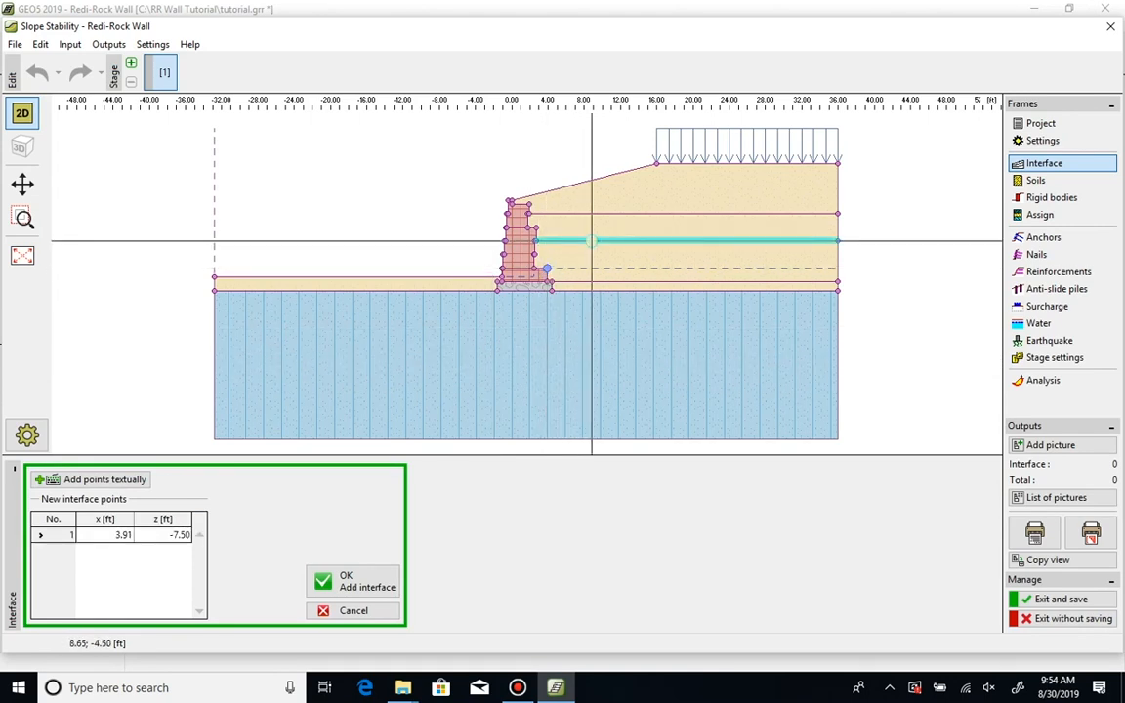
mouse_move(586, 245)
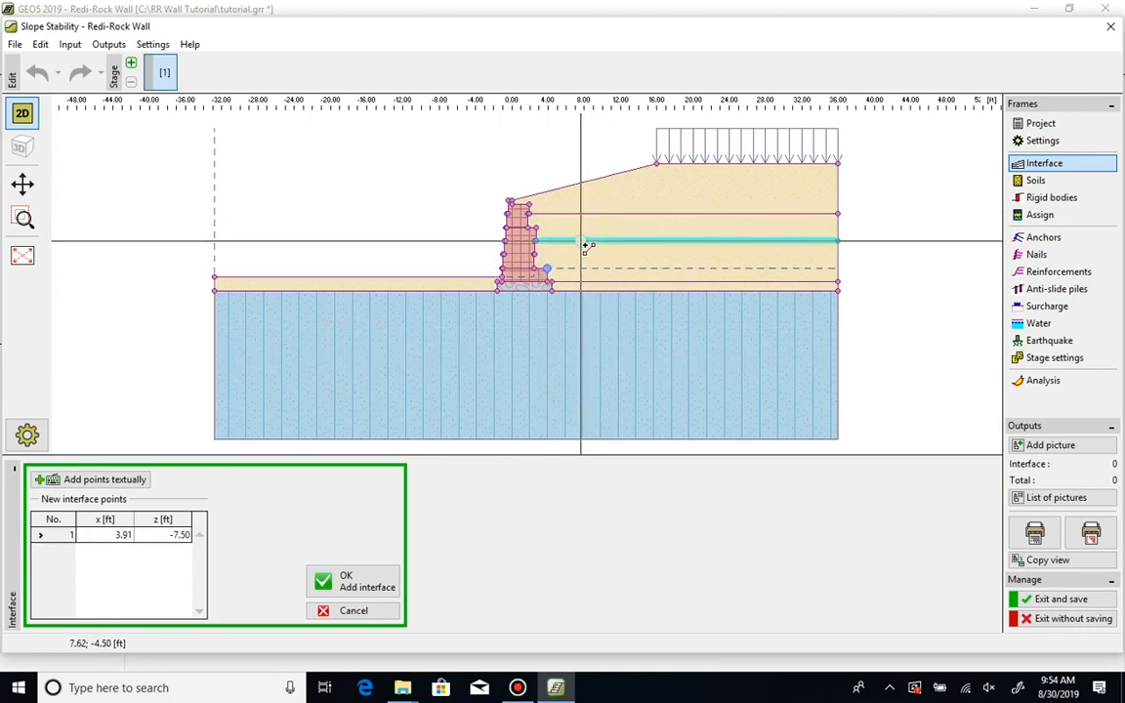
left_click(585, 244)
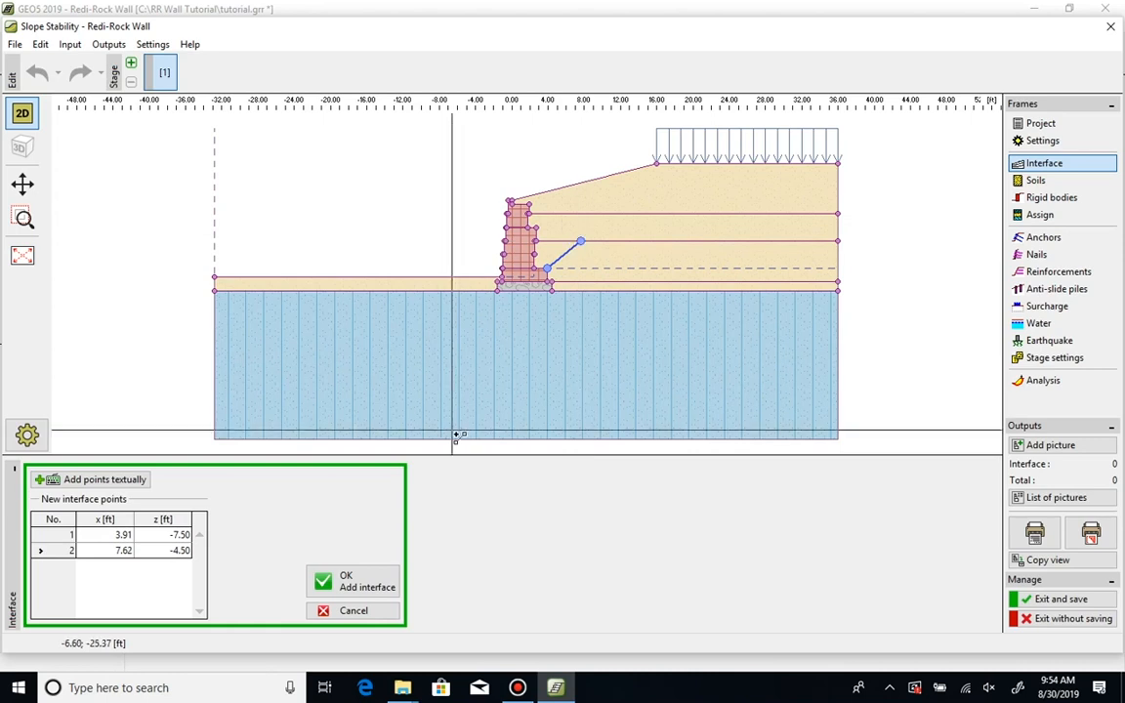
left_click(353, 581)
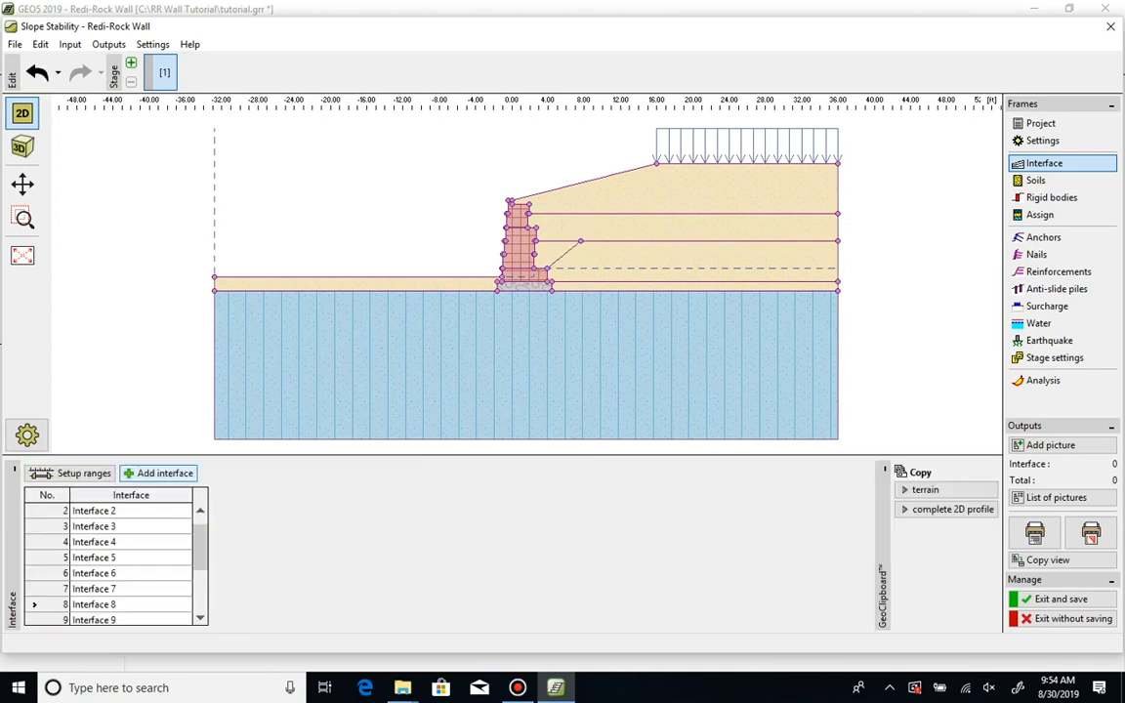
left_click(157, 473)
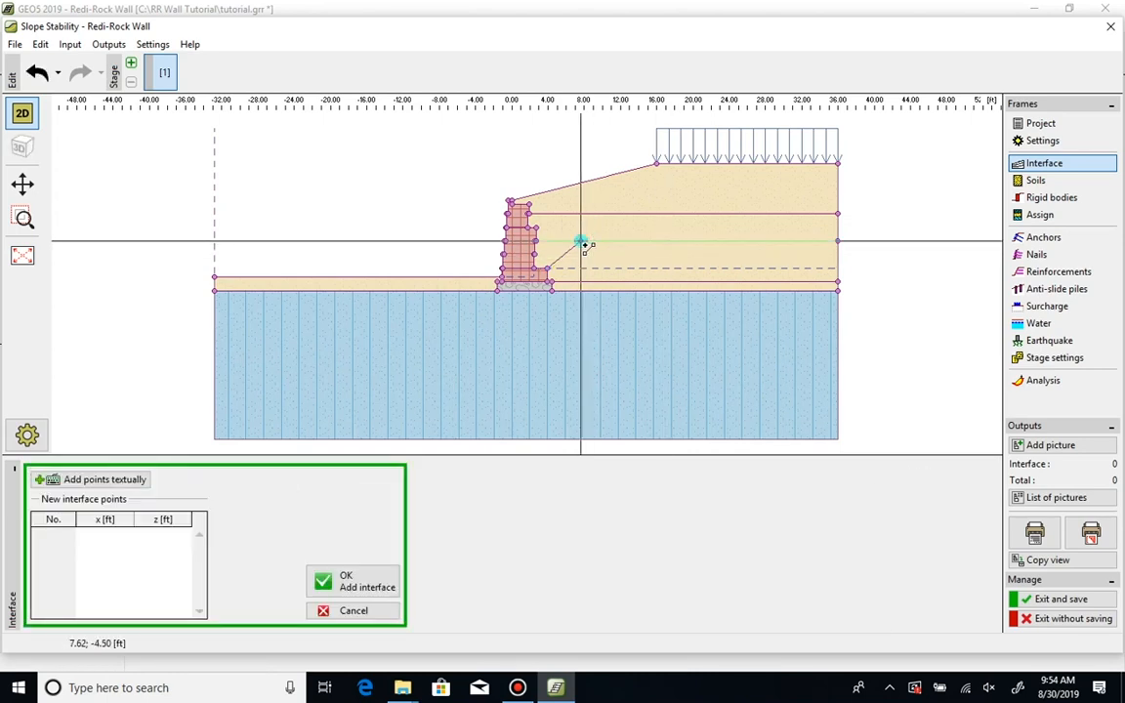
left_click(579, 241)
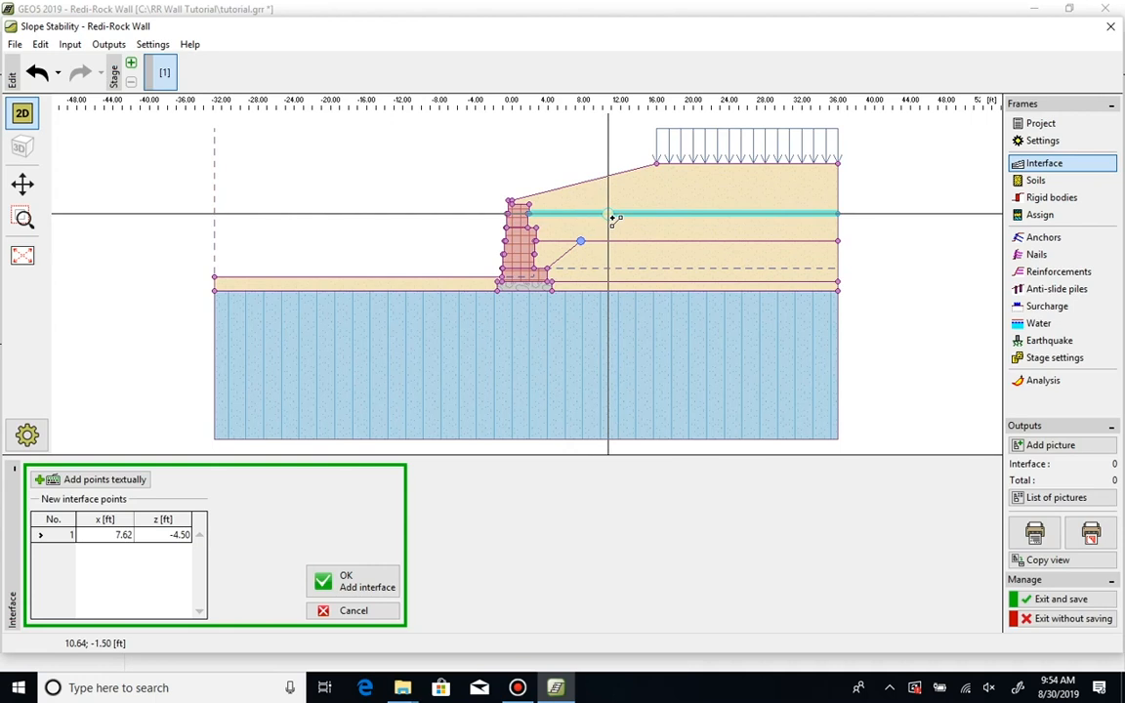
left_click(607, 214)
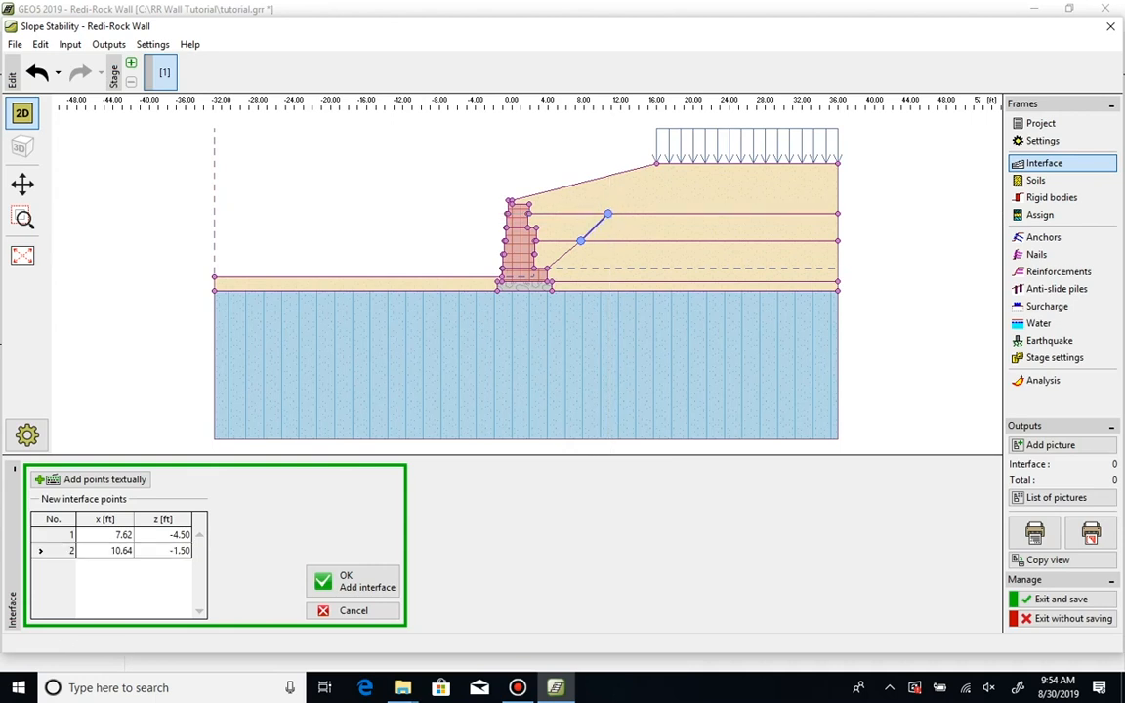
left_click(352, 582)
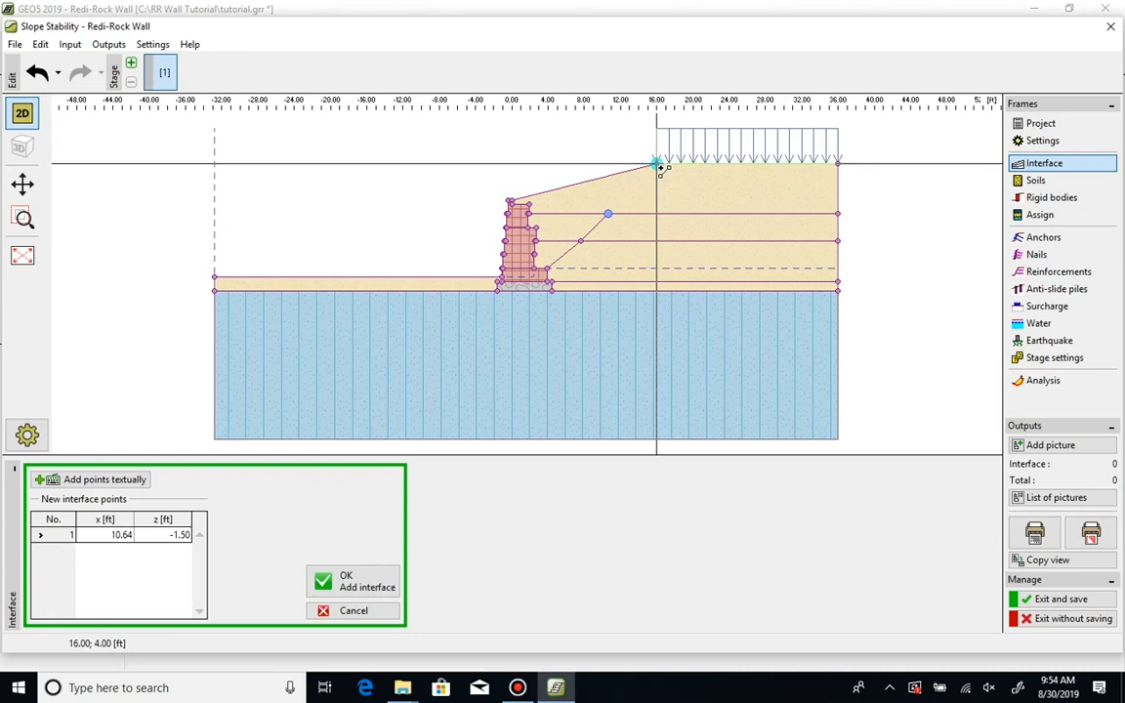
left_click(655, 162)
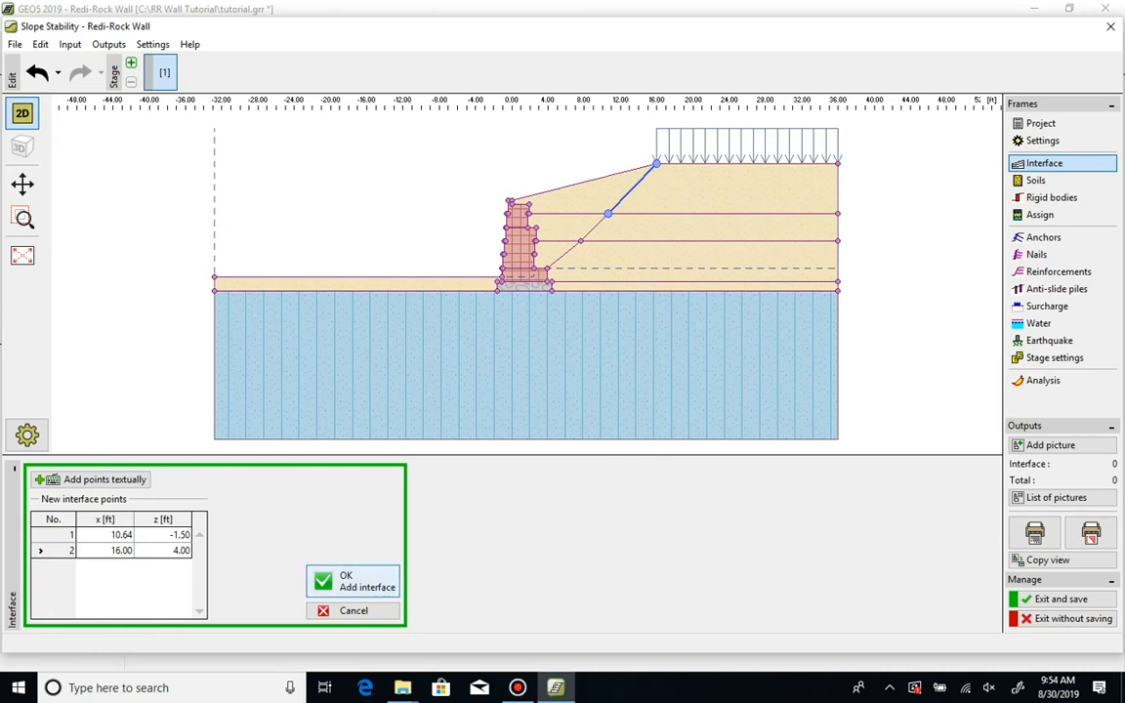
left_click(351, 581)
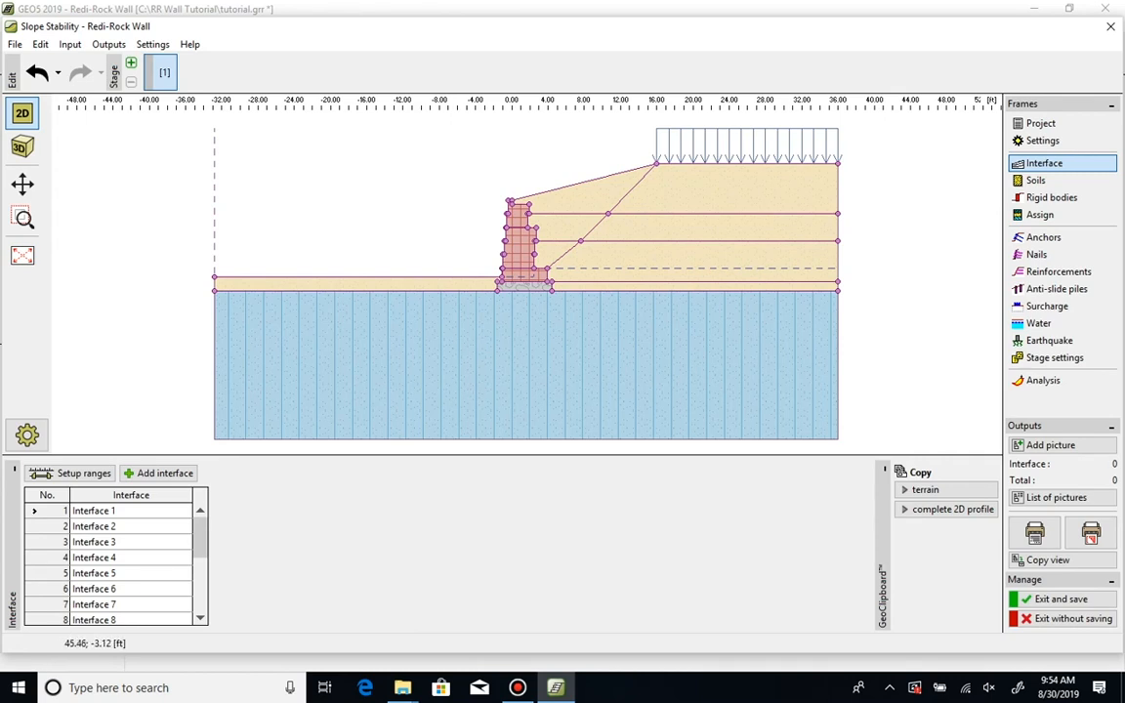
Open the Assign frame to give regions 1, 4 and 7 behind the wall crushed stone
left_click(1039, 215)
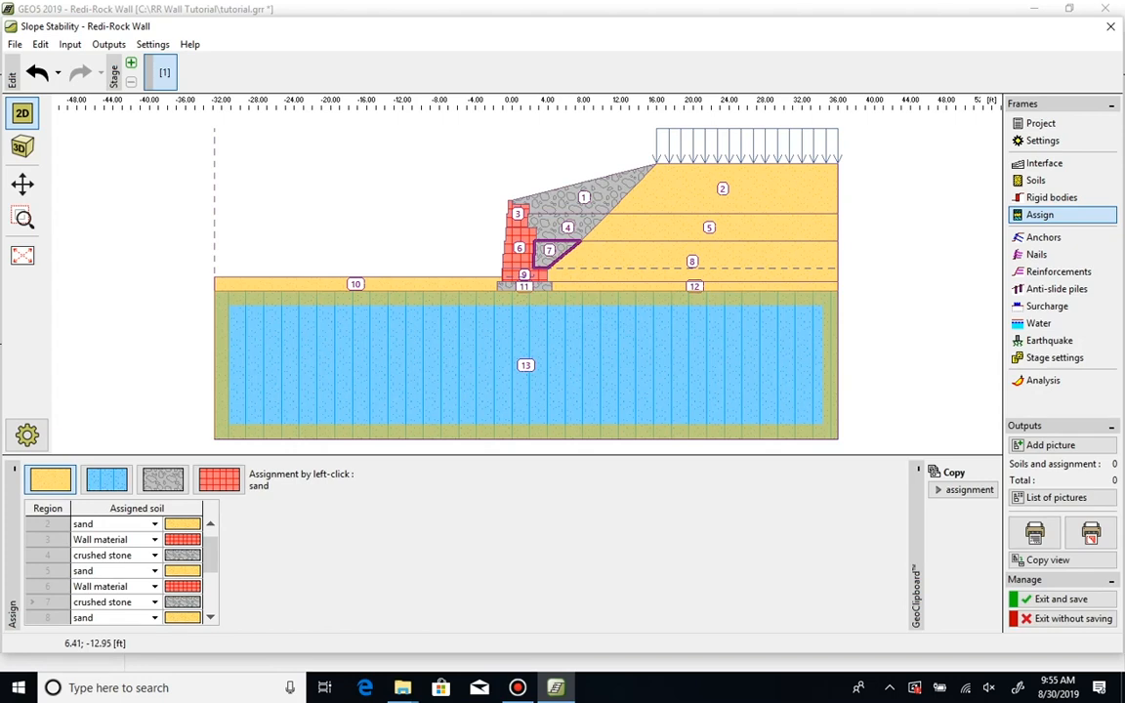
mouse_move(576, 337)
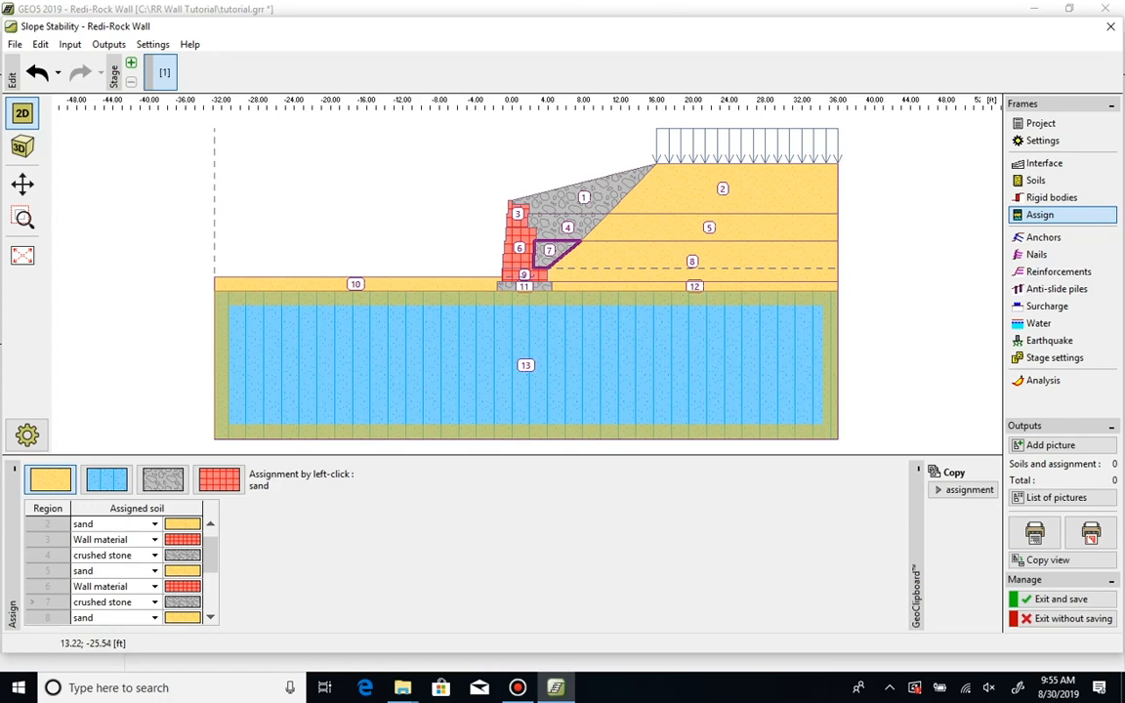
In the Analysis frame, set the method to Bishop and the analysis type to Optimization
left_click(1041, 380)
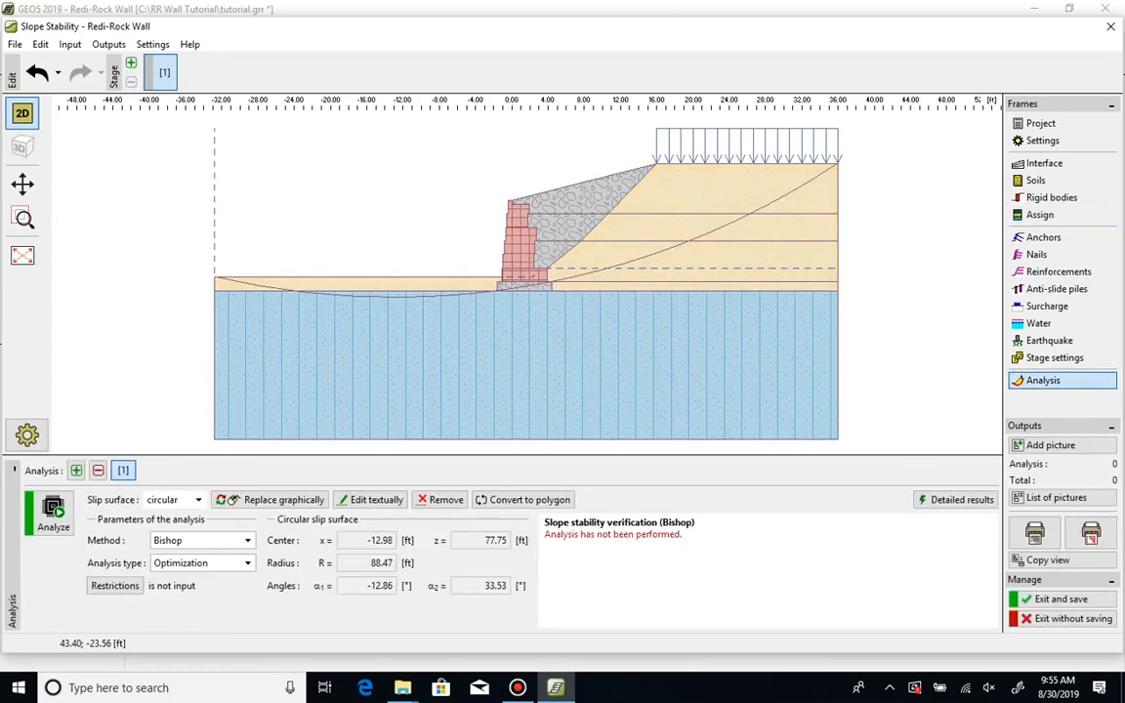
mouse_move(278, 499)
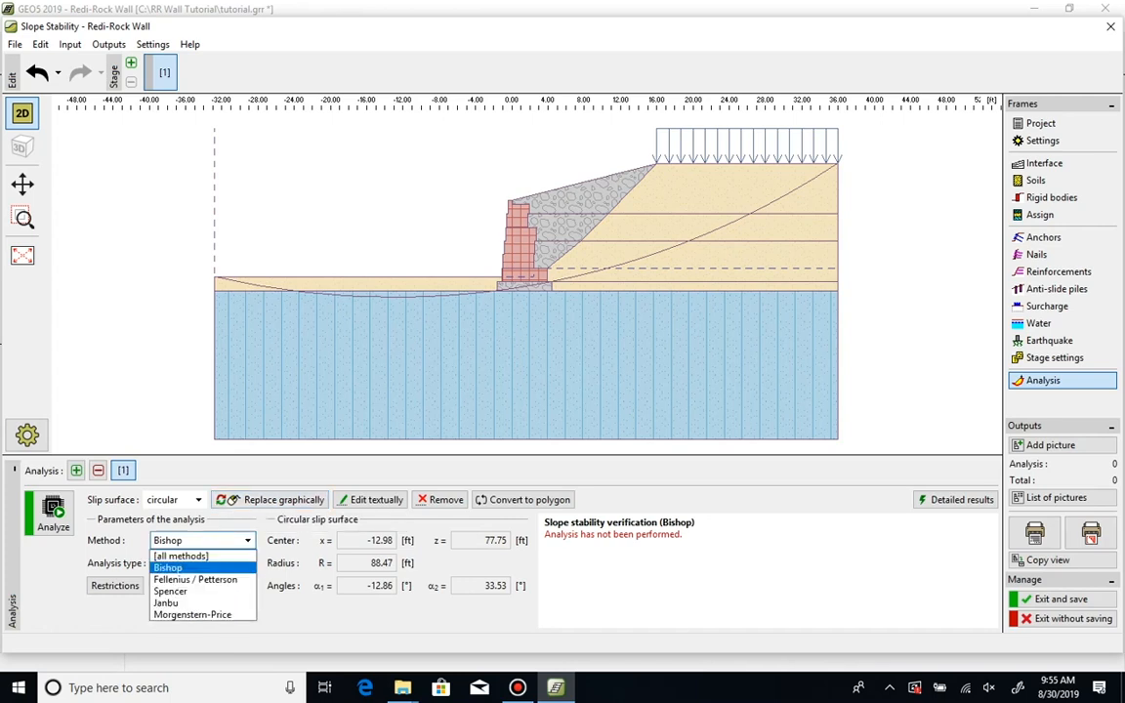
left_click(167, 568)
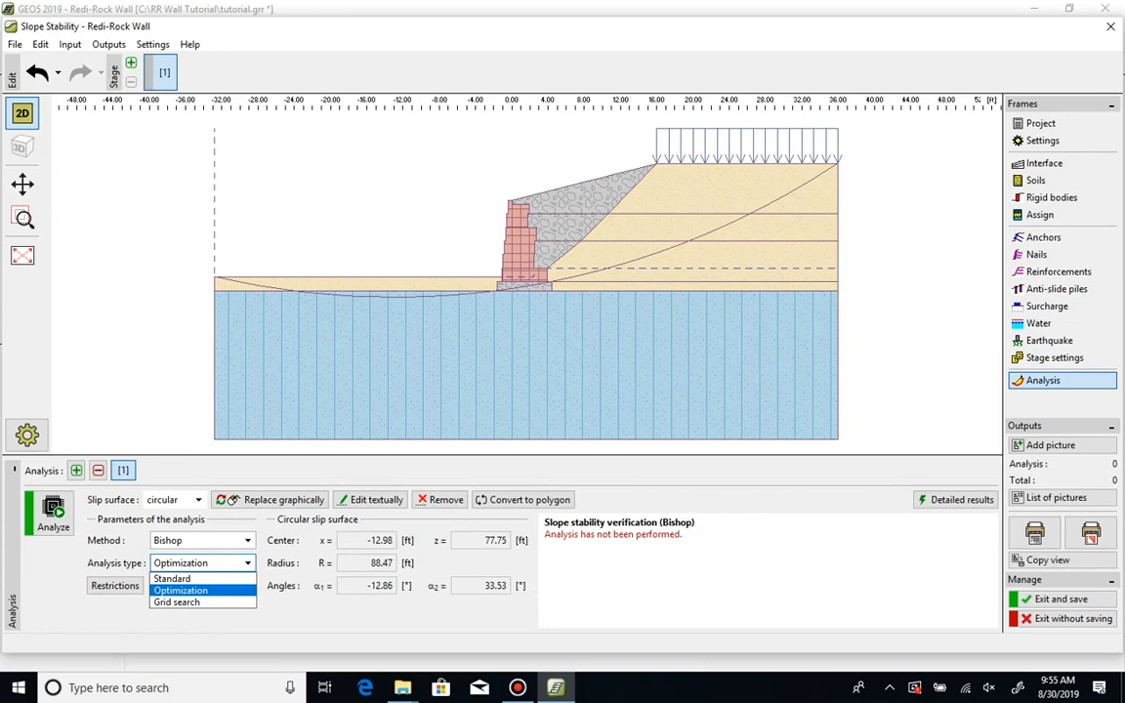
left_click(180, 590)
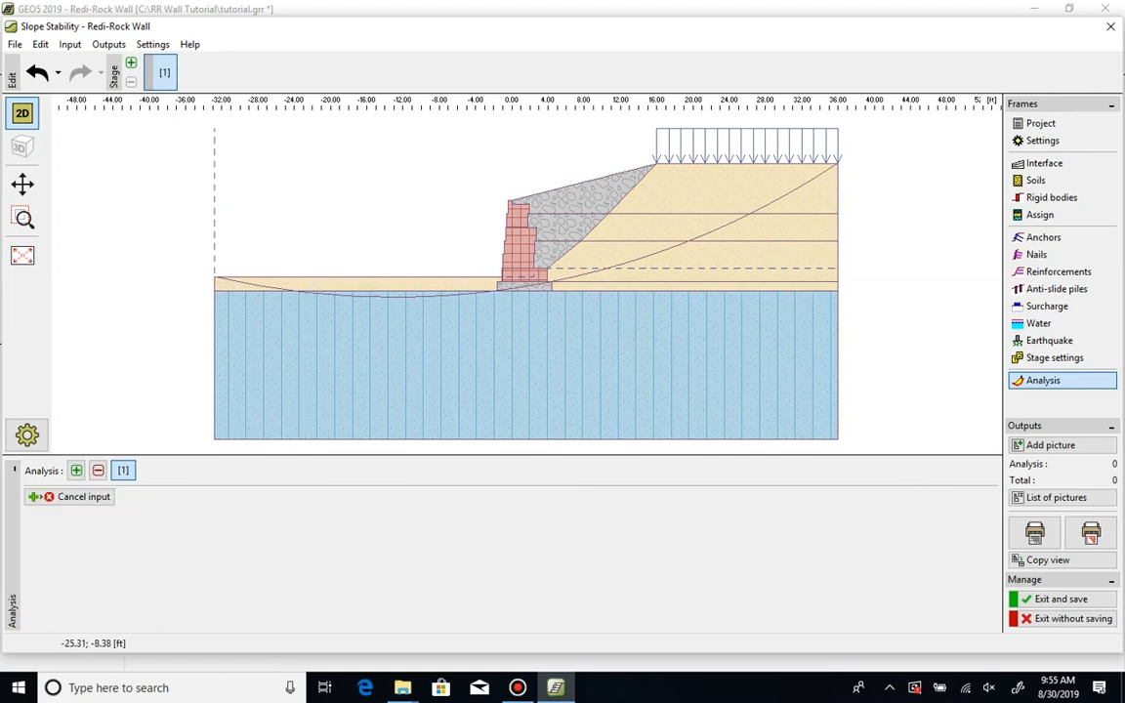
mouse_move(816, 142)
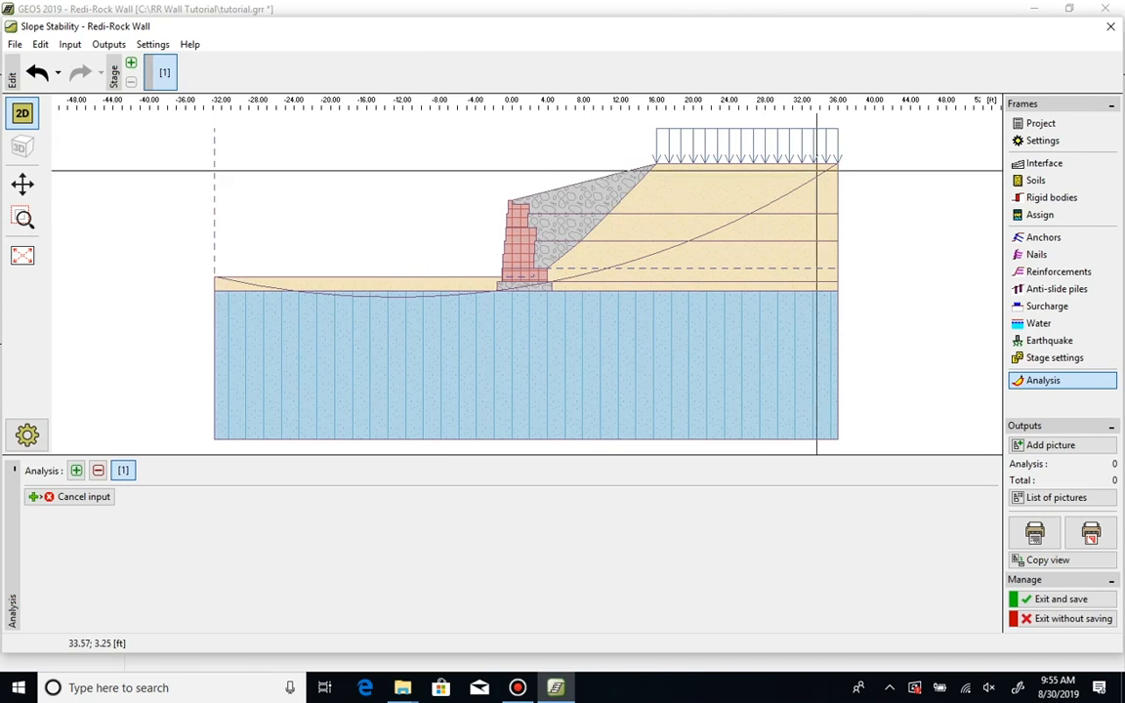
mouse_move(576, 289)
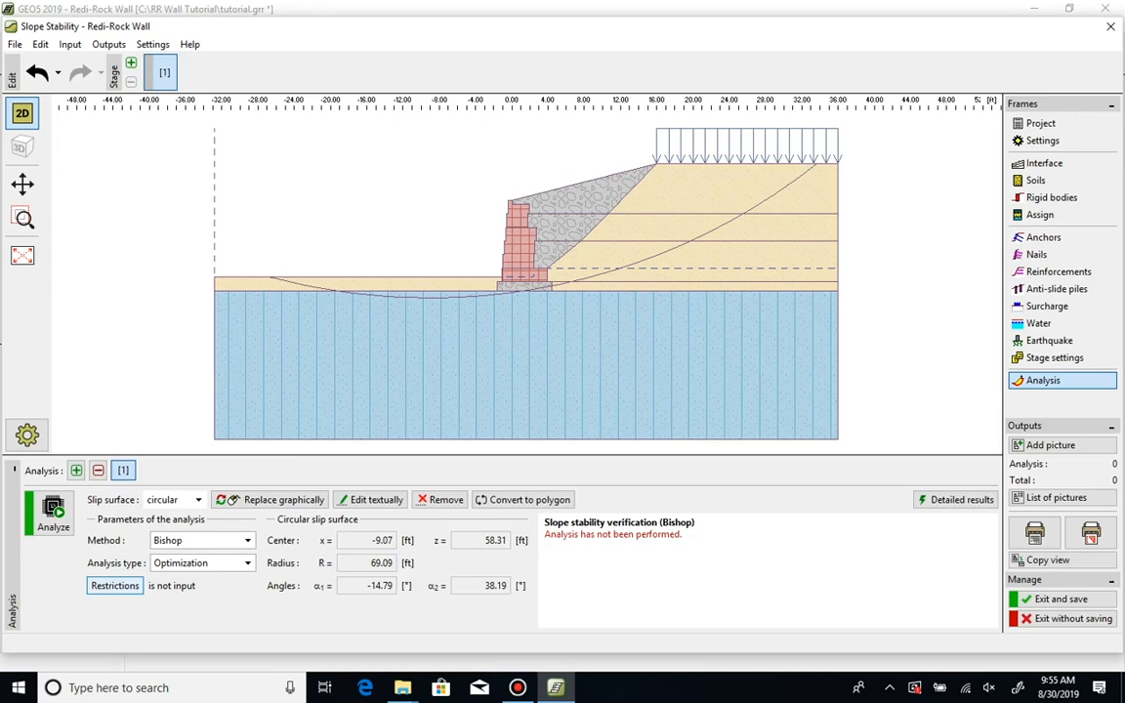
Draw a new circular slip surface and run the Bishop optimization analysis
left_click(114, 586)
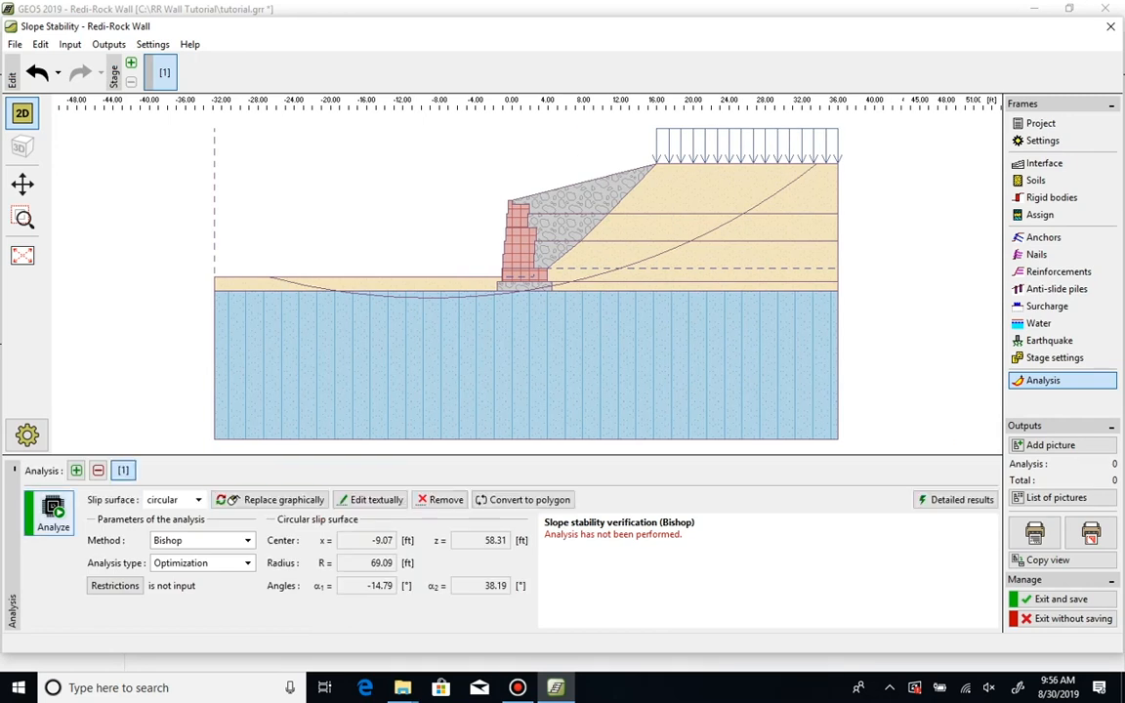
left_click(53, 509)
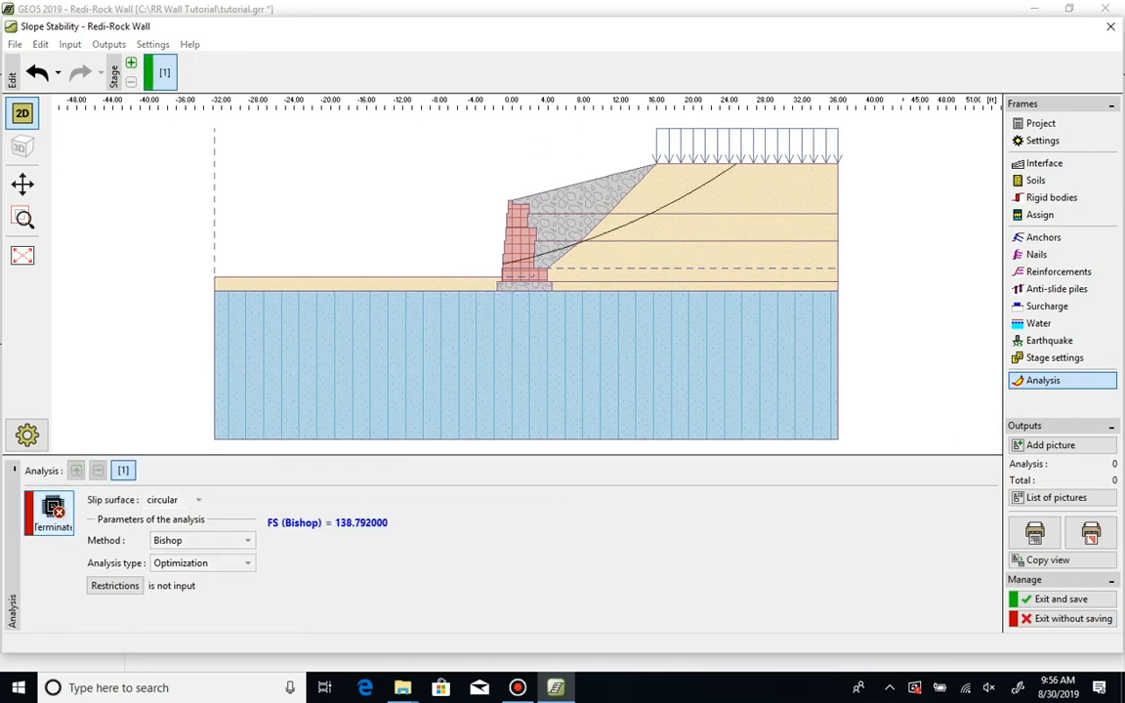